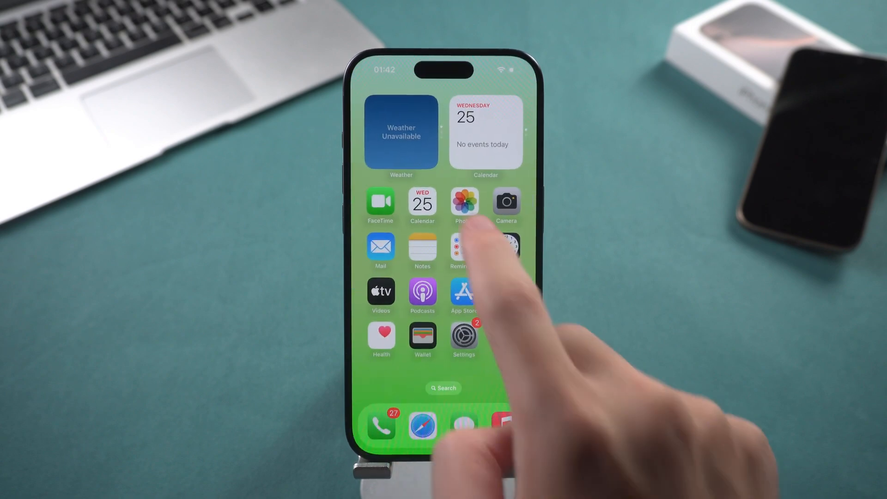
# Step: Check the iCloud account and sync settings under the Apple Account in iOS Settings
pyautogui.click(463, 205)
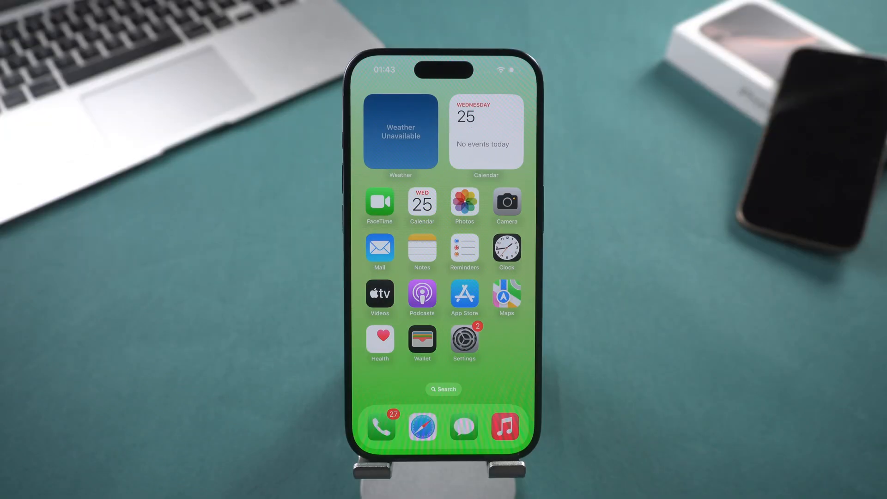
pyautogui.click(464, 342)
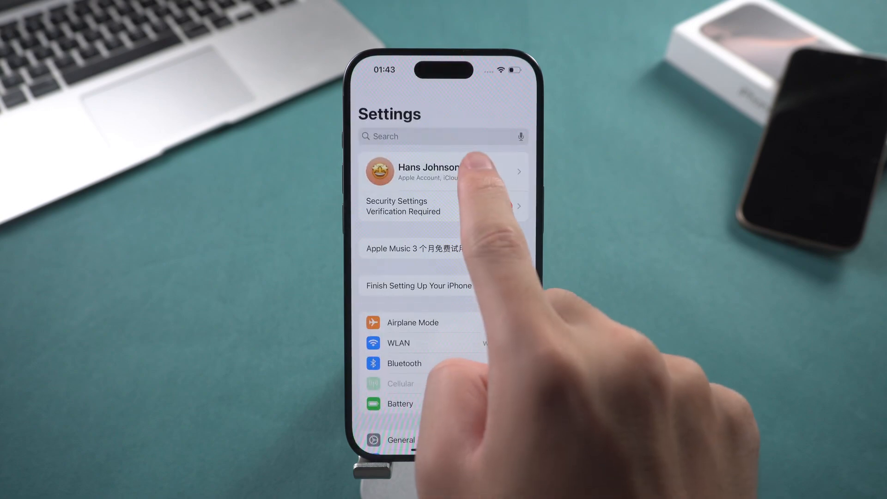
pyautogui.click(441, 171)
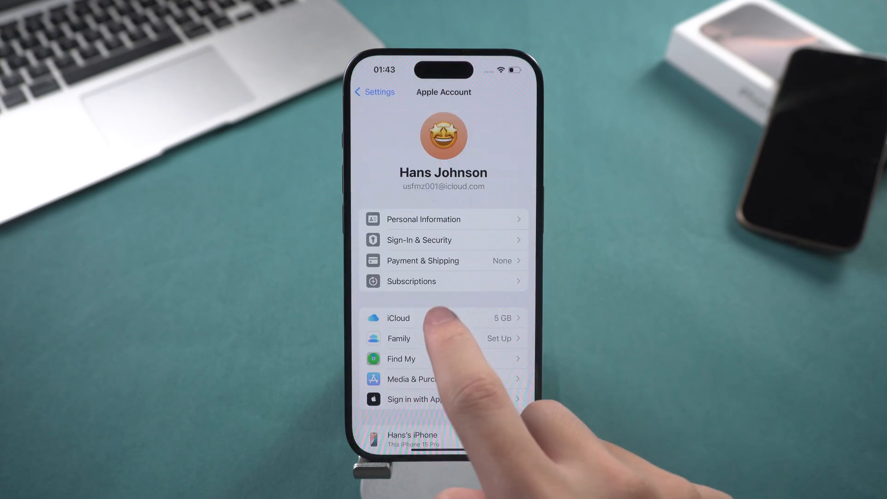
pyautogui.click(398, 318)
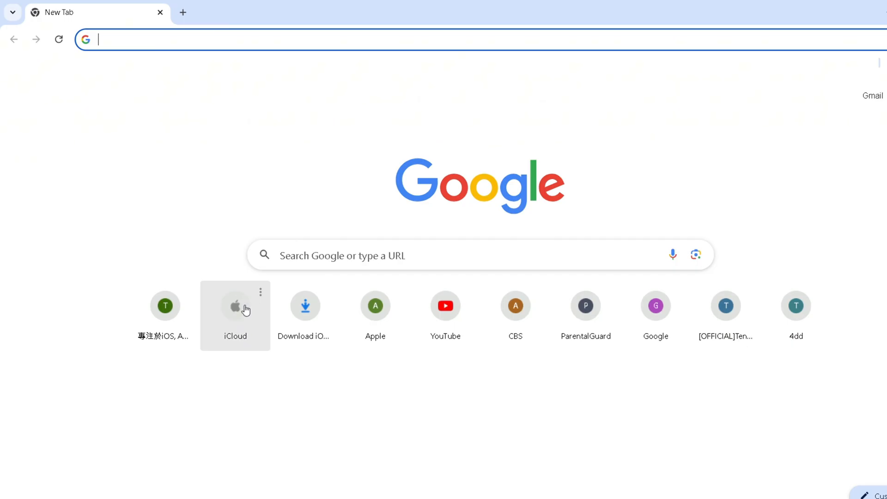
# Step: Go to icloud.com in Chrome and begin signing in with the Apple ID
pyautogui.click(235, 305)
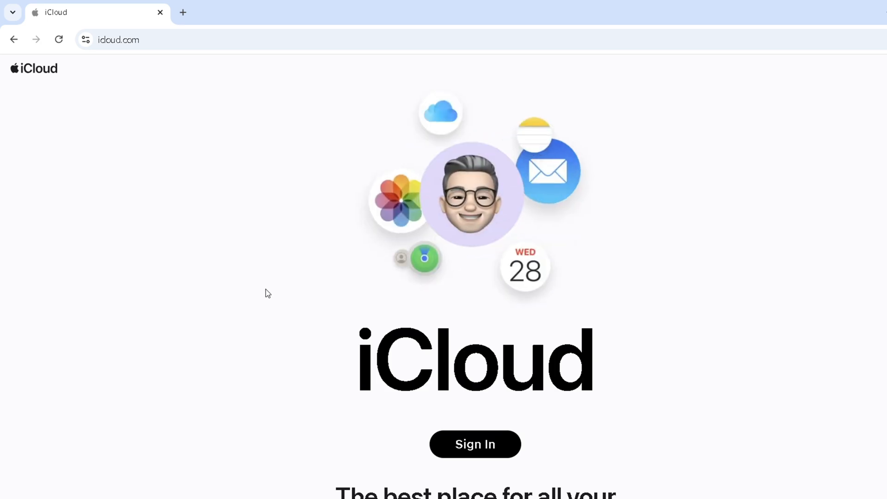
pyautogui.click(475, 443)
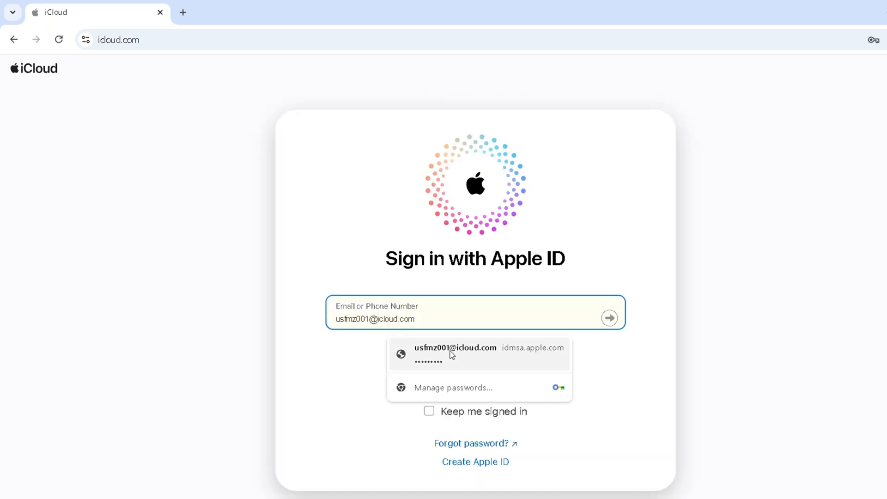